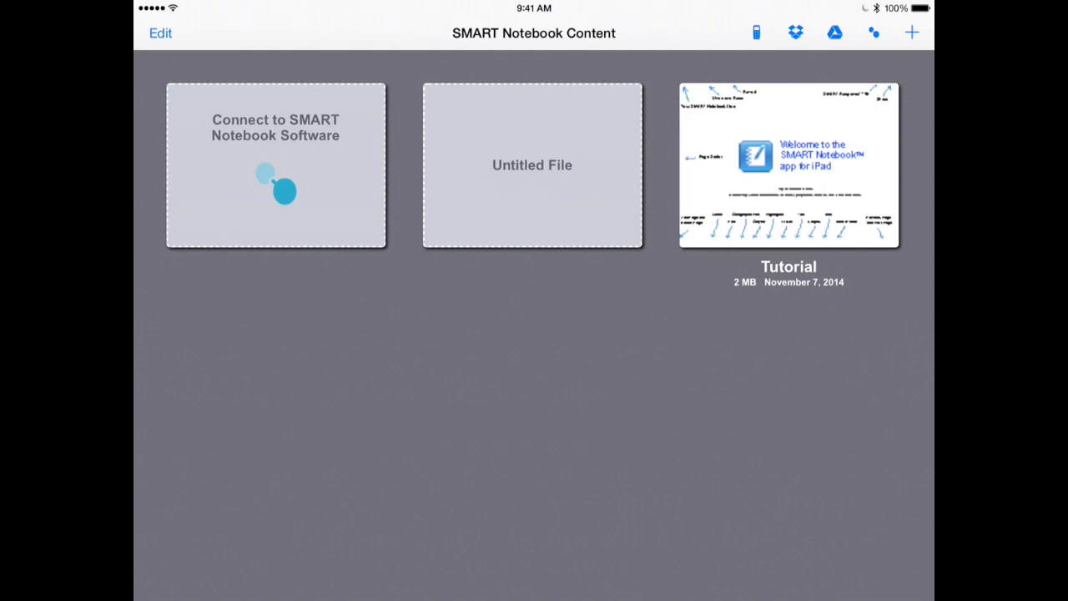
Step: Start connecting to SMART Notebook Software, bringing up the Notebook Maestro setup guide
{"action": "left_click", "coordinate": [275, 165]}
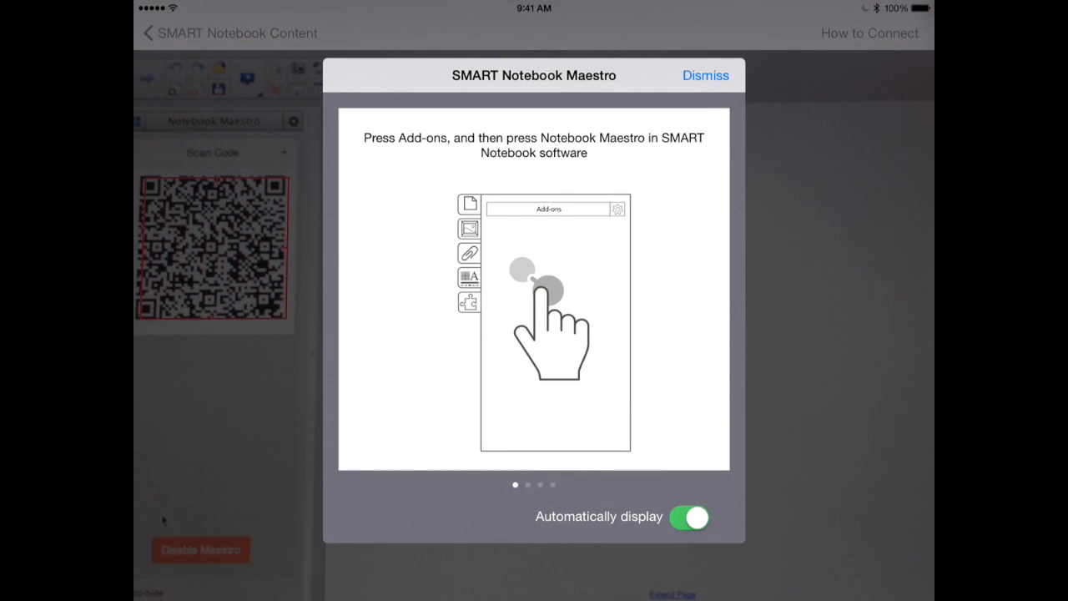
Step: Dismiss the Maestro setup instructions to return to the code-scanning view
{"action": "left_click", "coordinate": [704, 76]}
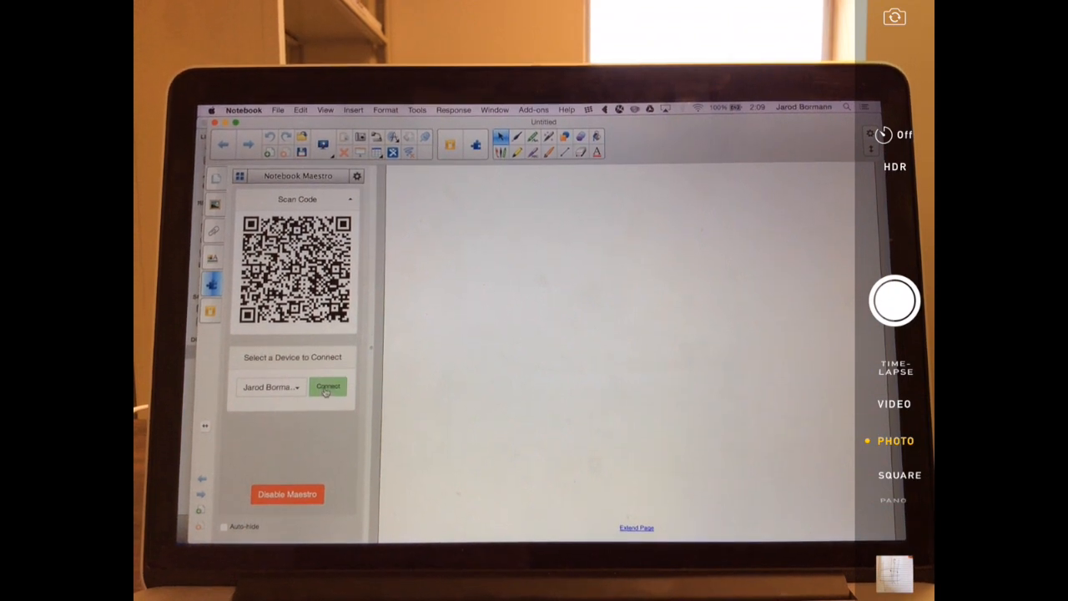
Step: Connect the listed iPad in the Maestro panel, then choose the pen tool on the blank Untitled page
{"action": "left_click", "coordinate": [327, 387]}
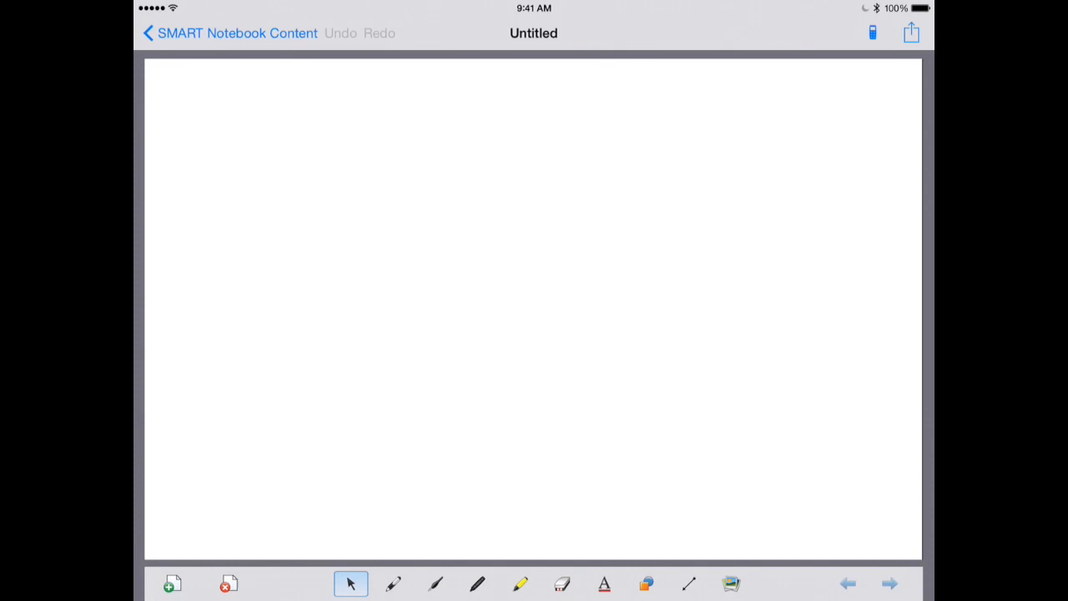
{"action": "left_click", "coordinate": [394, 584]}
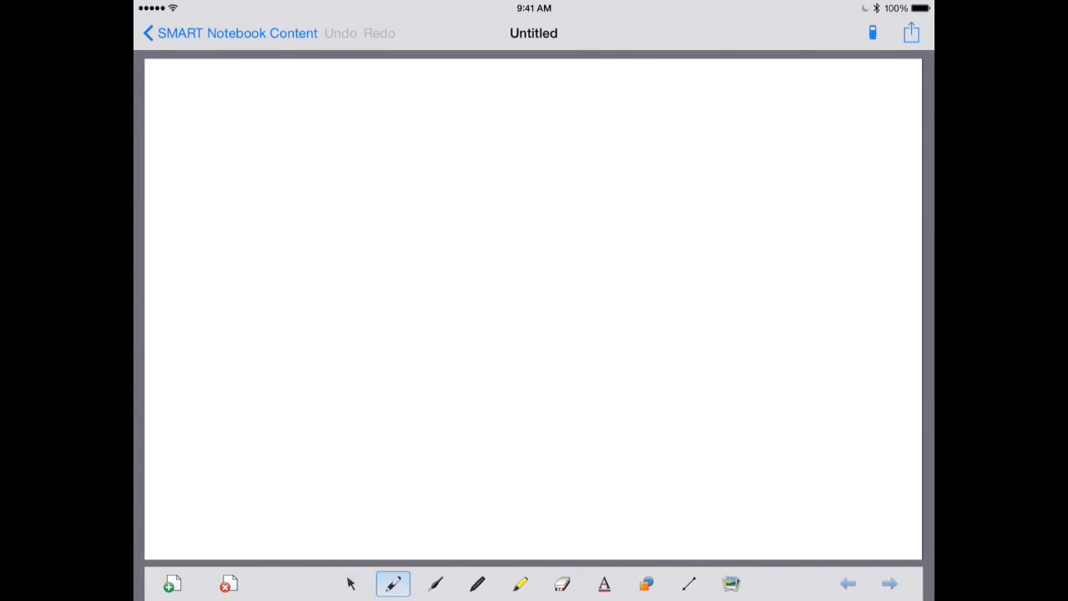